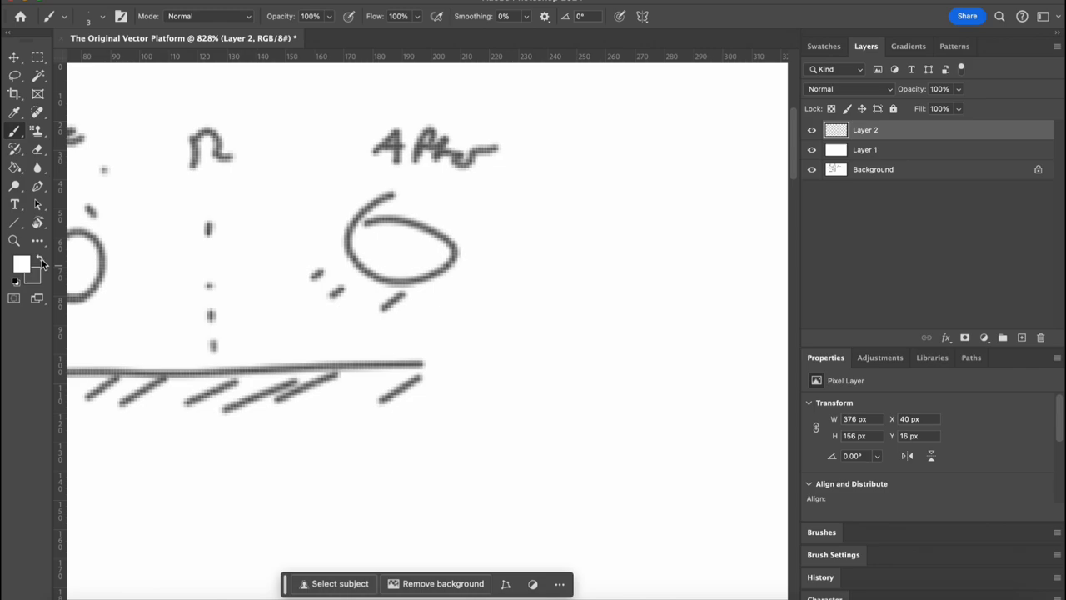
# Step: Paint in blue to write the 'tangent' label, then switch the paint colour to red
pyautogui.click(22, 263)
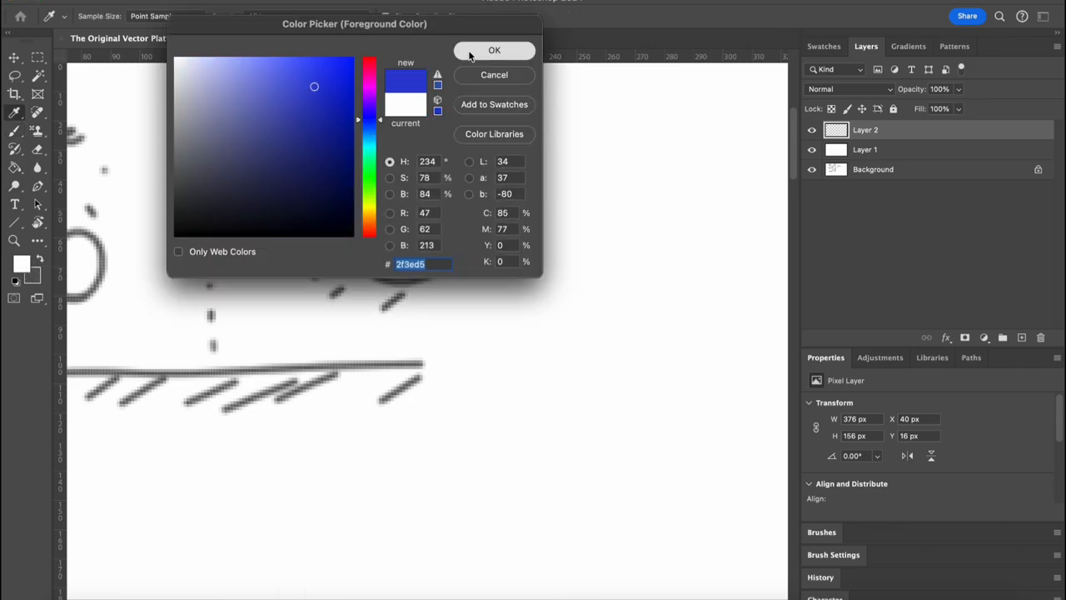
pyautogui.click(494, 50)
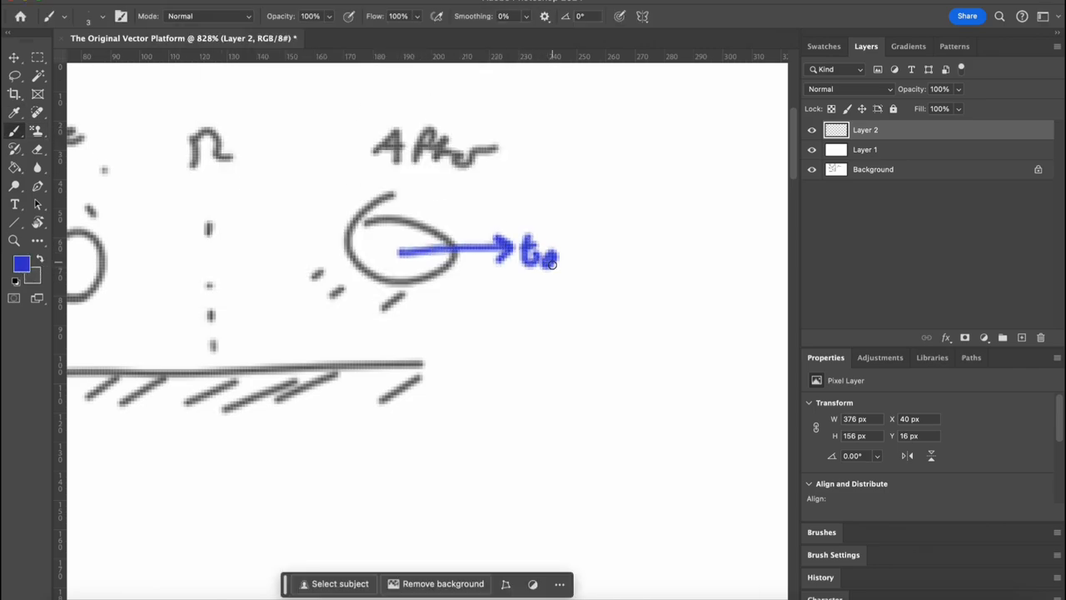
pyautogui.moveTo(550, 262); pyautogui.dragTo(641, 262)
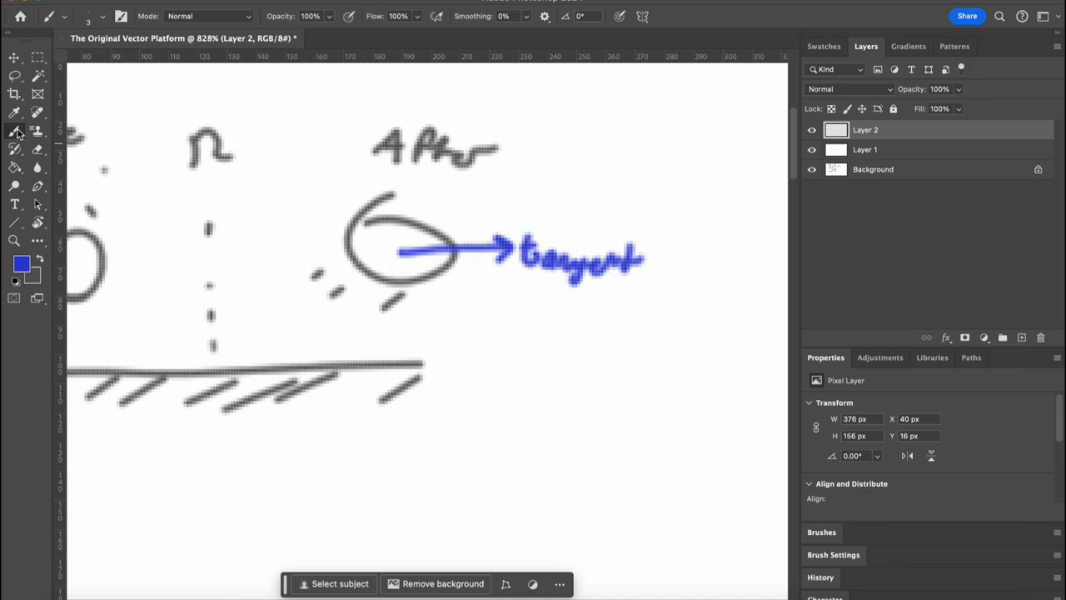
pyautogui.click(22, 263)
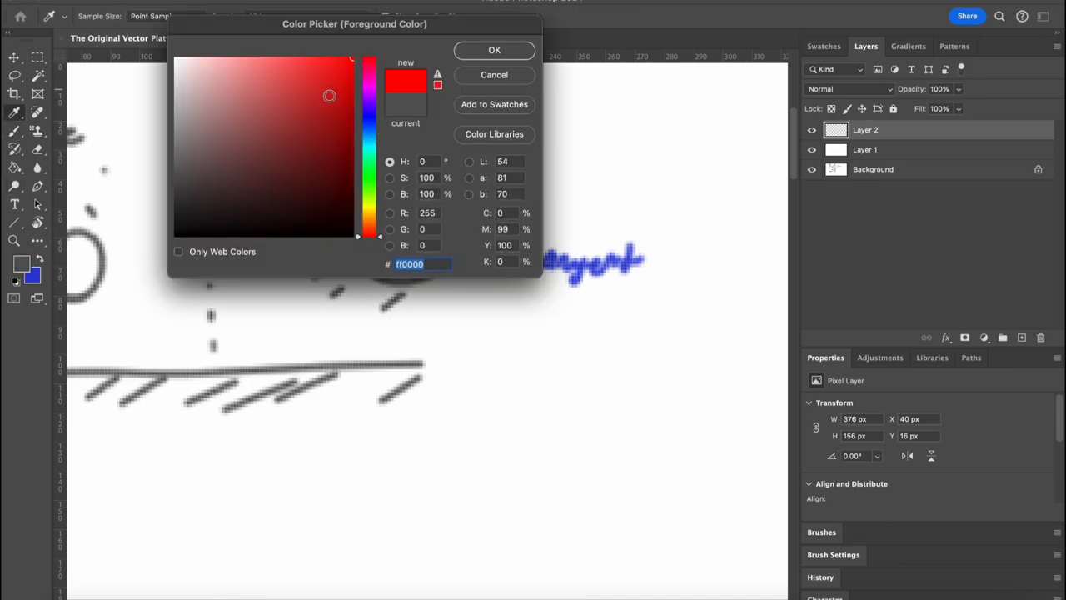
pyautogui.click(494, 50)
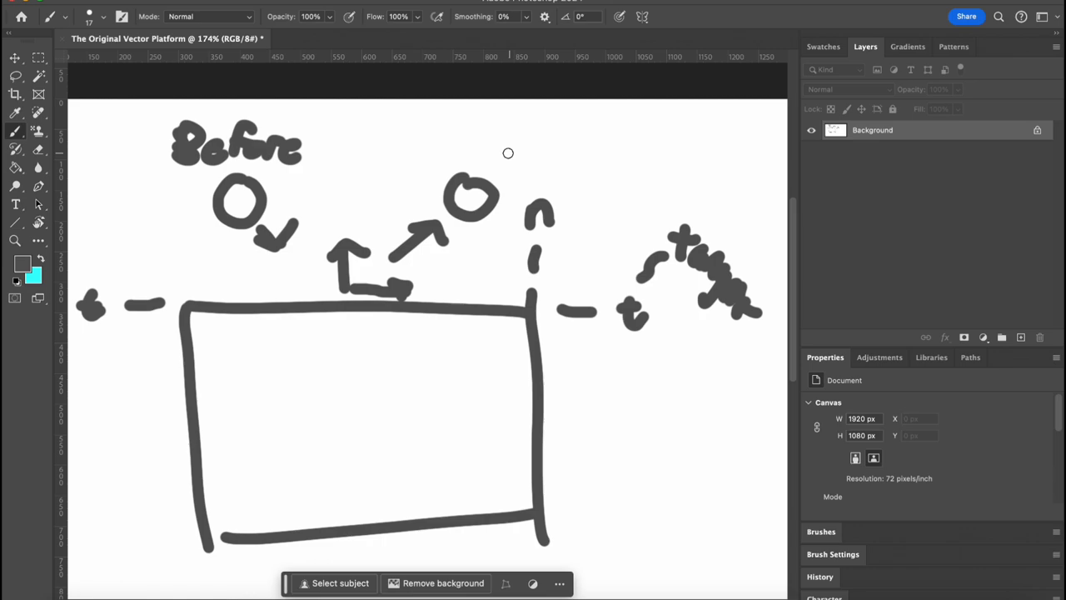
# Step: Open the foreground colour chooser before drawing the rectangular platform
pyautogui.click(22, 265)
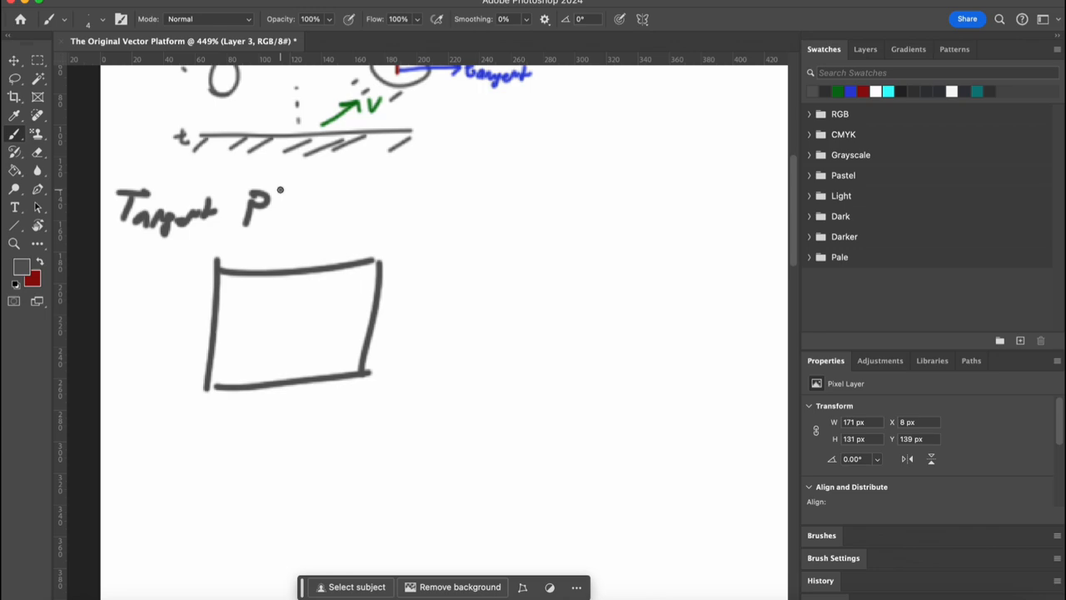
# Step: Write the Tangent Platform heading, mark the platform corner with t, and add vector marks
pyautogui.moveTo(284, 208); pyautogui.dragTo(424, 209)
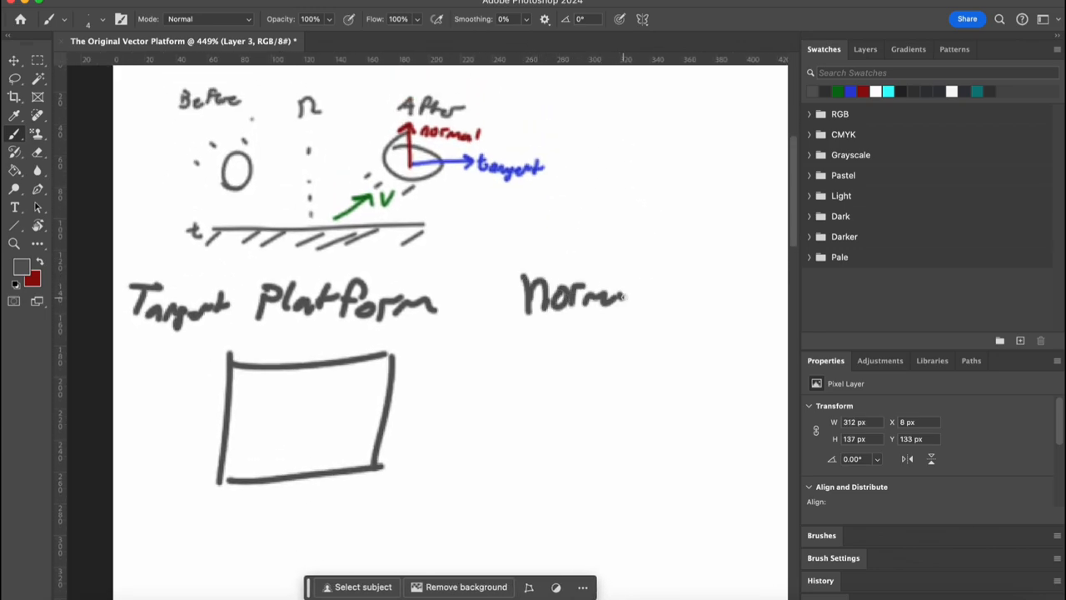
pyautogui.scroll(-3)
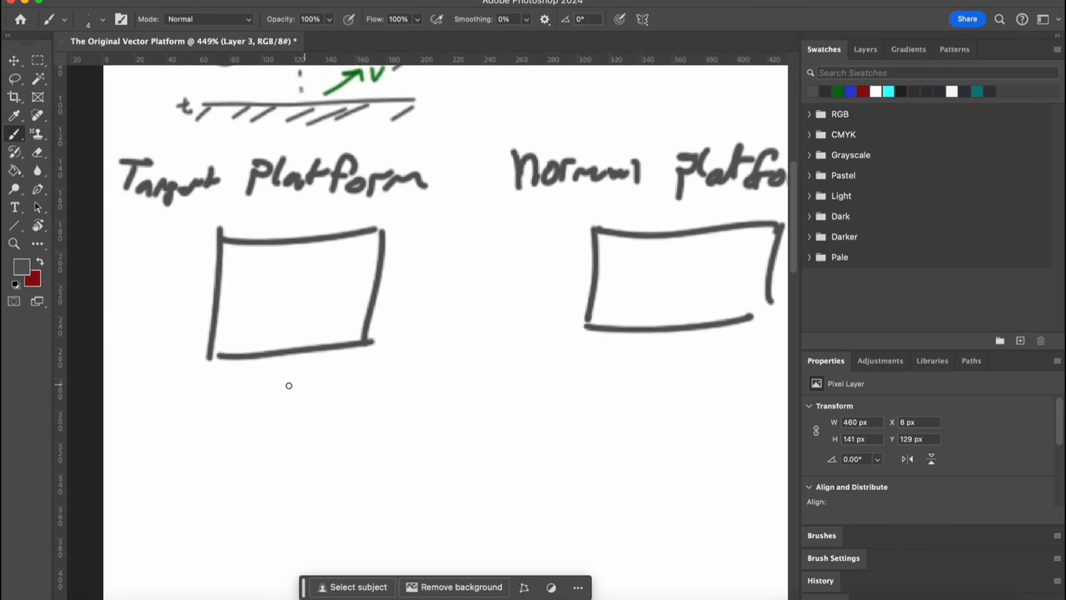
pyautogui.moveTo(235, 404)
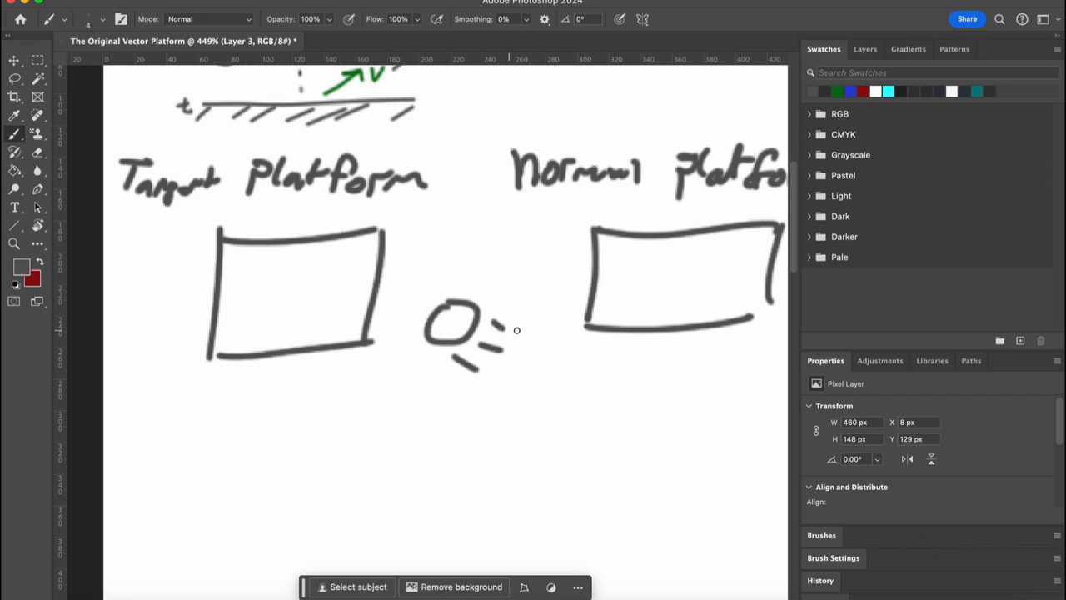
pyautogui.moveTo(362, 350); pyautogui.dragTo(367, 395)
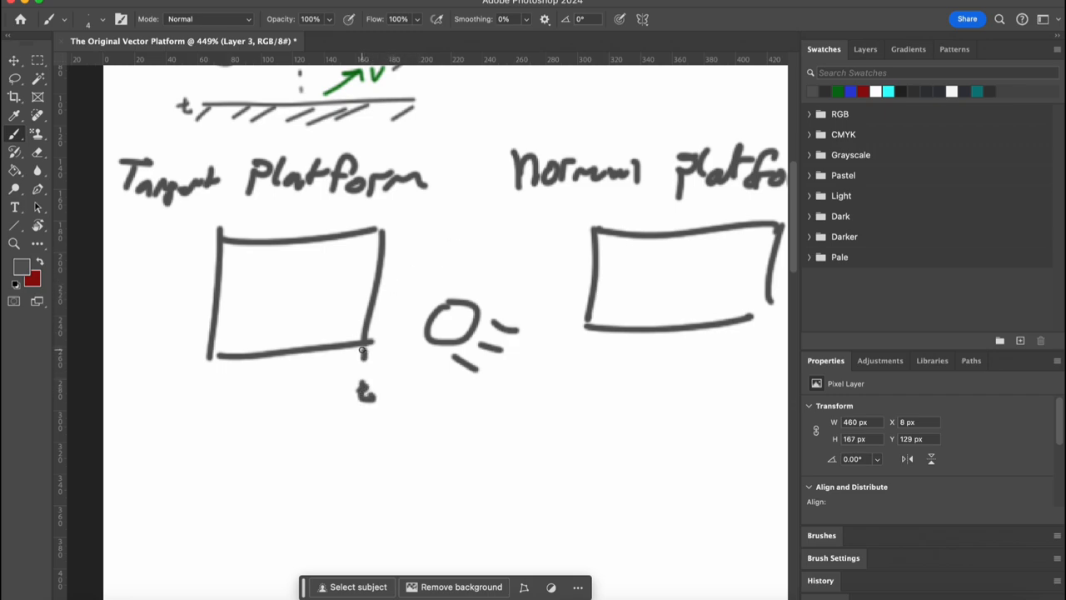
pyautogui.moveTo(296, 287); pyautogui.dragTo(370, 292)
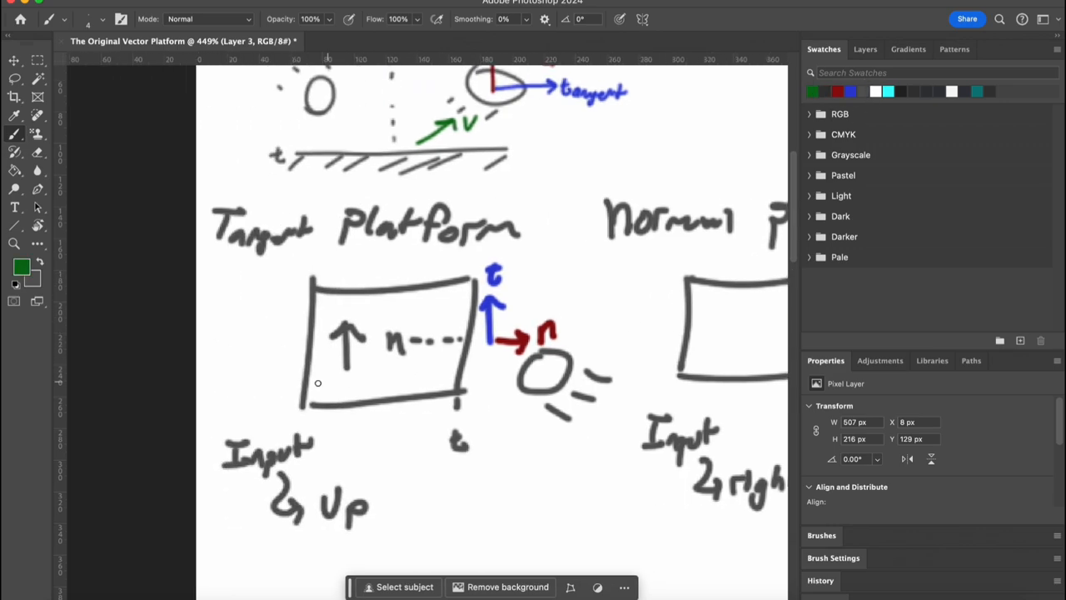
# Step: Scroll sideways to bring up the X post with the game clip
pyautogui.hscroll(3)
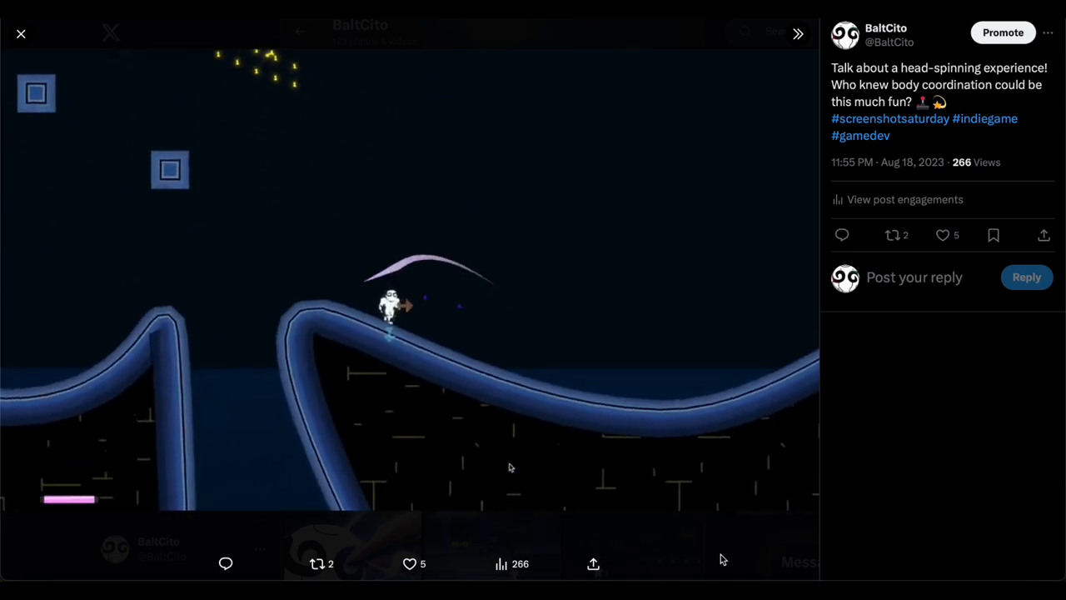
# Step: Close the X media viewer showing the game clip
pyautogui.click(797, 34)
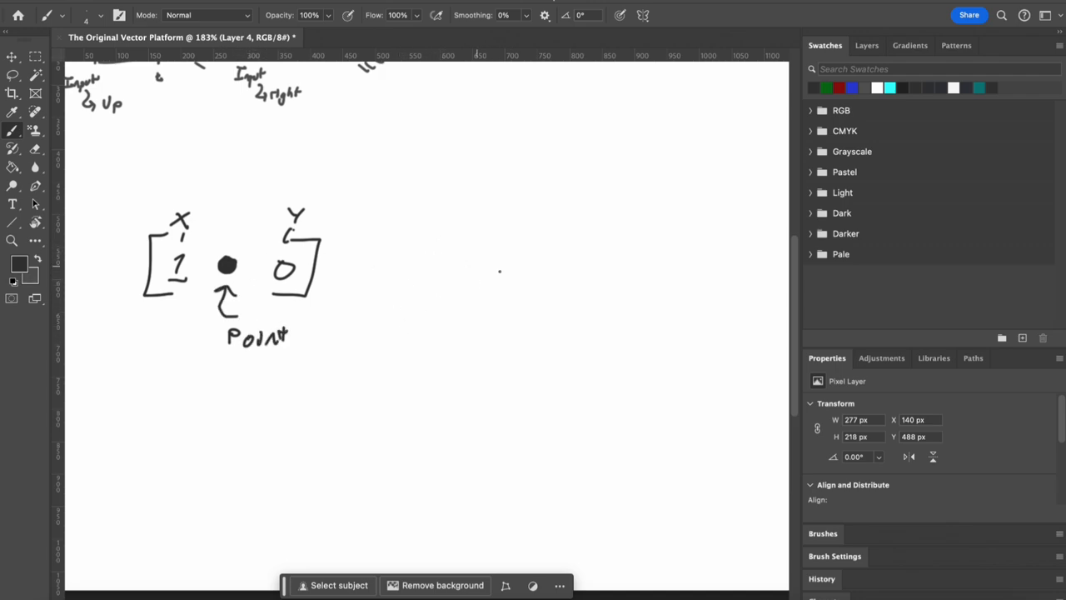
# Step: Draw the boss's [0 · -1] and [1 · 0] vectors and a dotted projectile path
pyautogui.moveTo(454, 229); pyautogui.dragTo(603, 291)
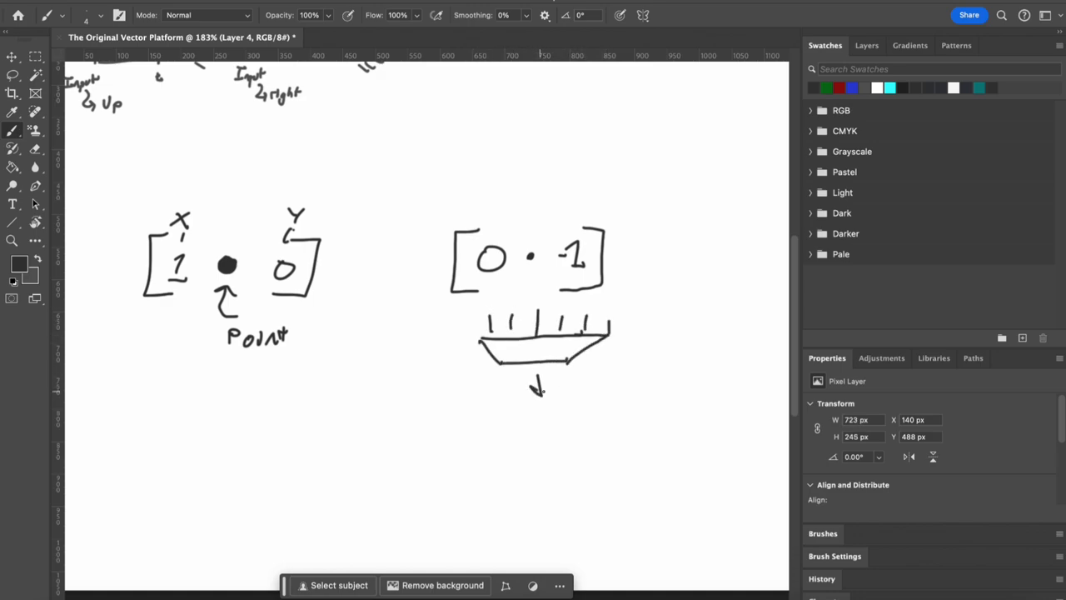
pyautogui.moveTo(434, 442); pyautogui.dragTo(592, 491)
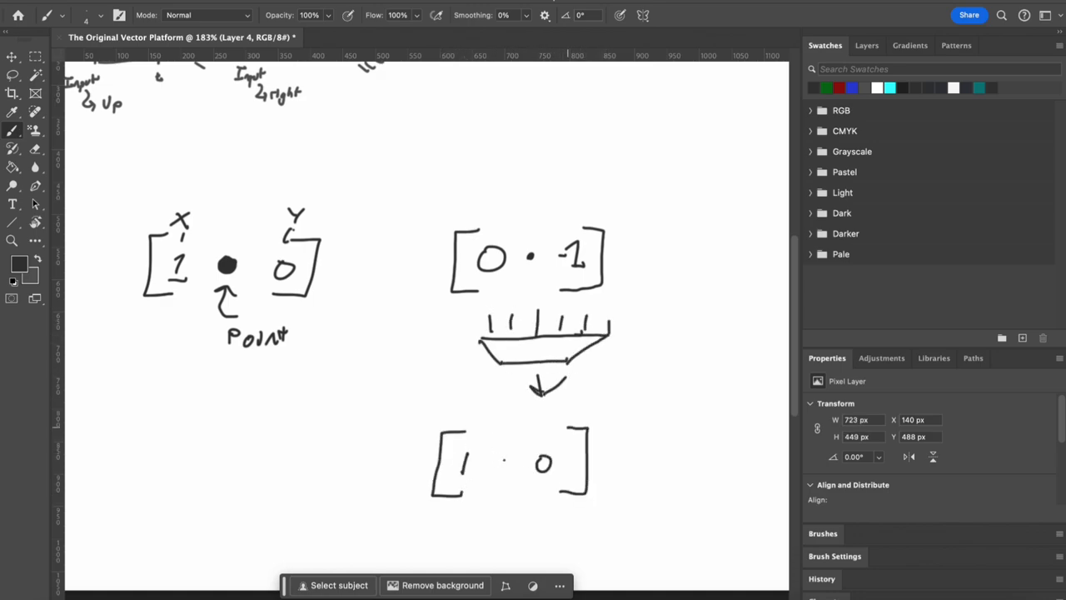
pyautogui.moveTo(616, 350); pyautogui.dragTo(725, 471)
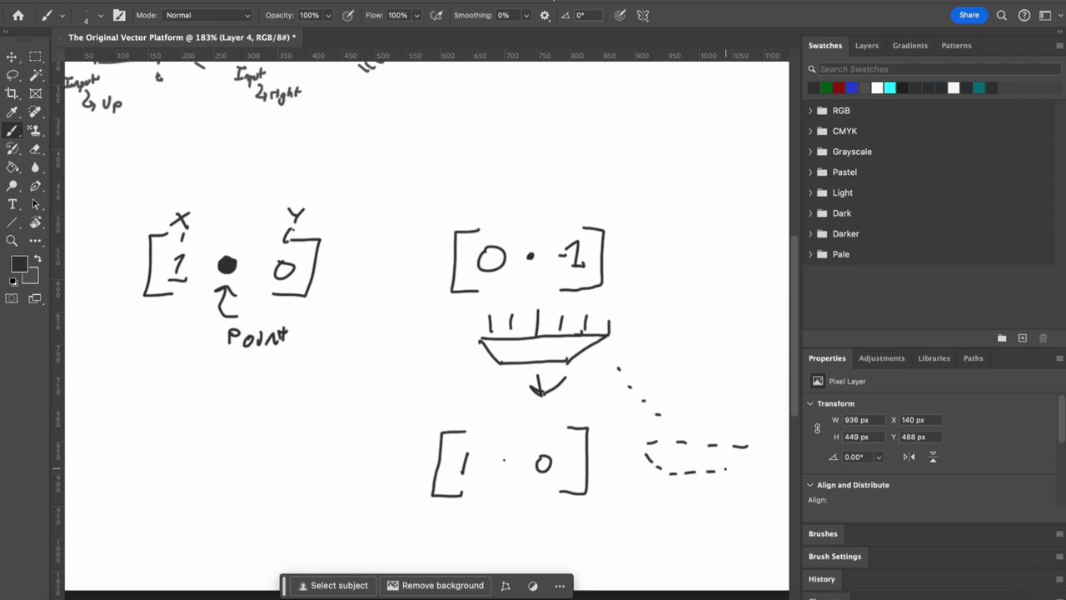
pyautogui.moveTo(674, 334); pyautogui.dragTo(758, 349)
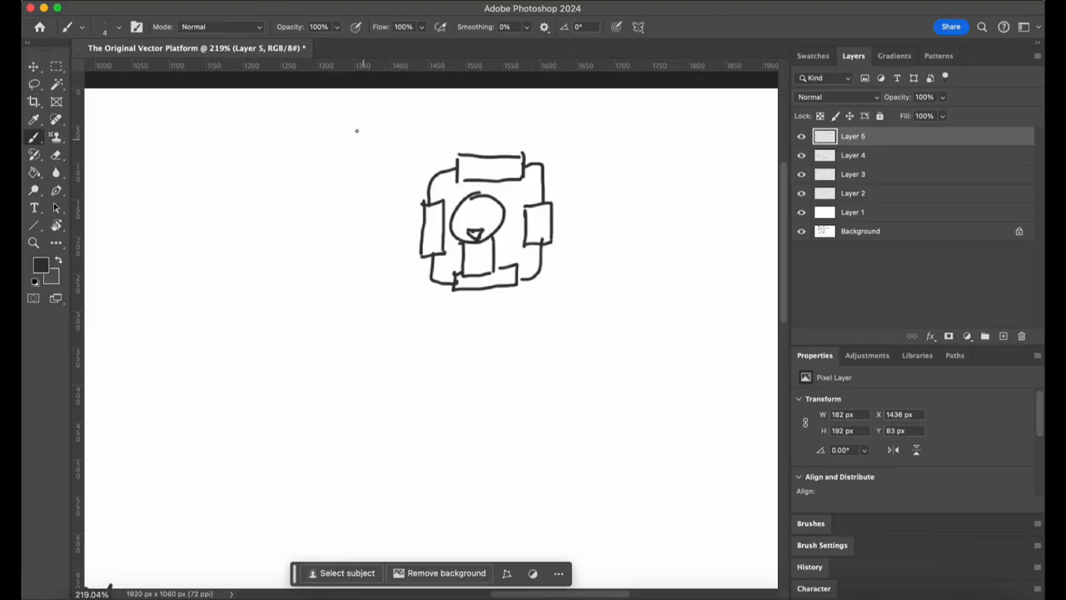
# Step: Choose red from Swatches, add a new layer, and return to the swatches
pyautogui.click(812, 55)
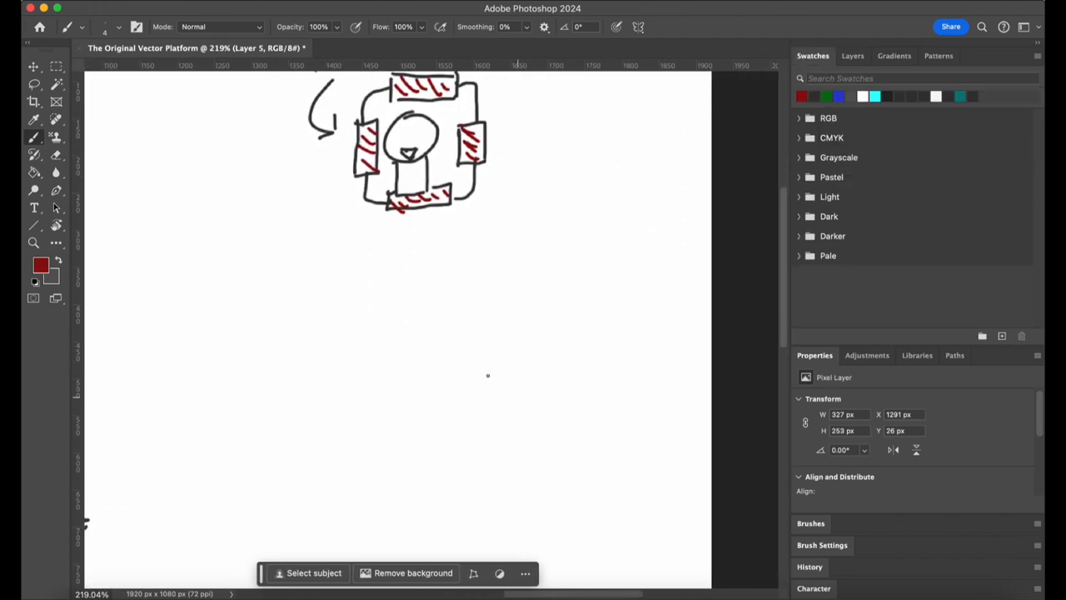
pyautogui.click(853, 55)
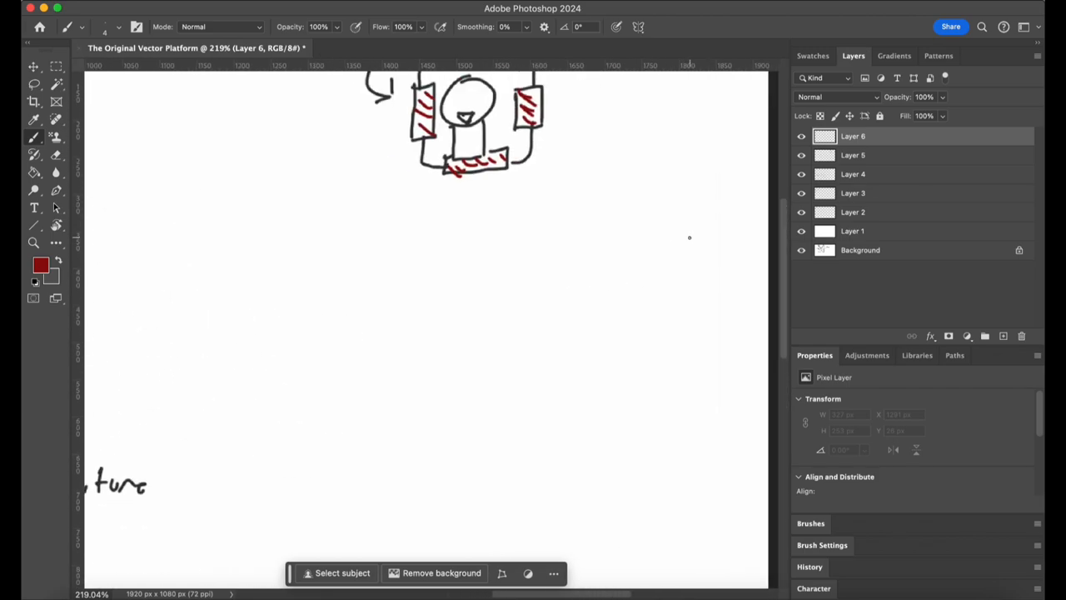
pyautogui.click(812, 55)
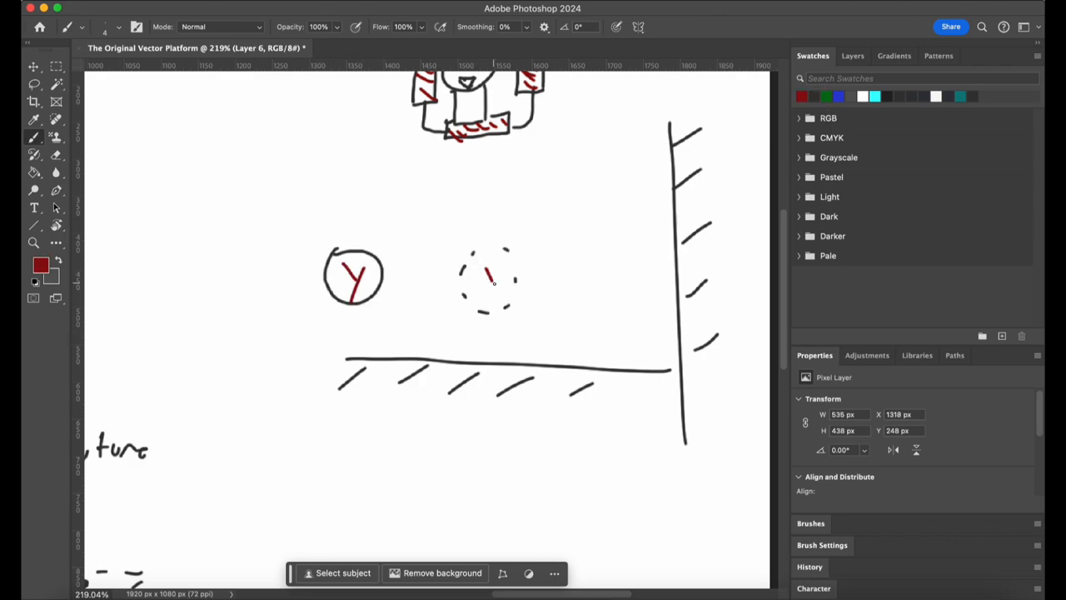
# Step: Add marks to the floor-and-wall diagram and sketch the snail below
pyautogui.moveTo(491, 275); pyautogui.dragTo(494, 358)
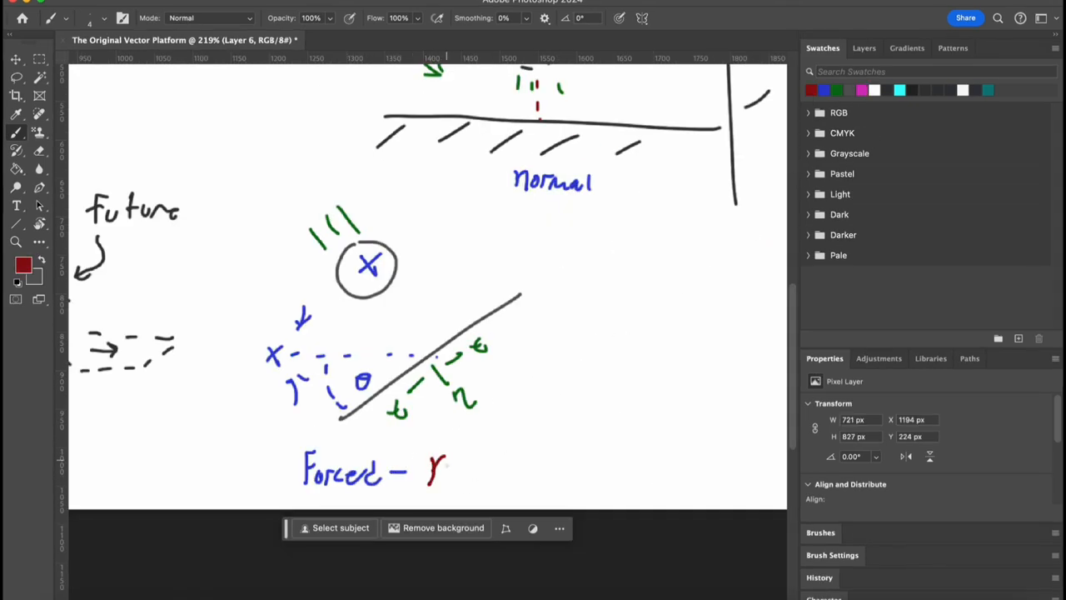
pyautogui.moveTo(429, 466); pyautogui.dragTo(566, 474)
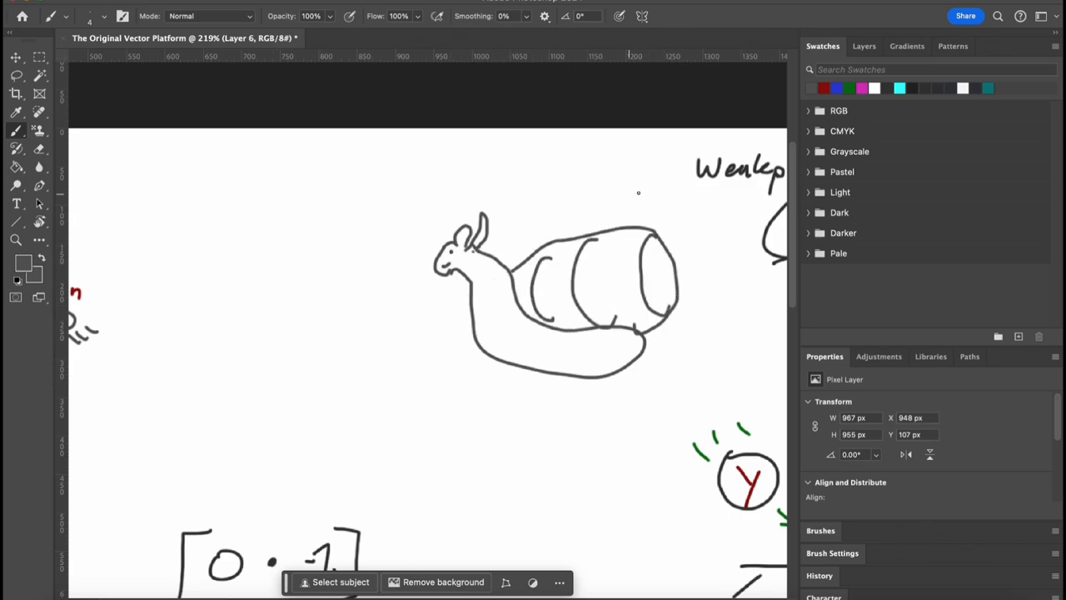
# Step: Drag across the canvas near the snail sketch
pyautogui.moveTo(495, 350); pyautogui.dragTo(462, 400)
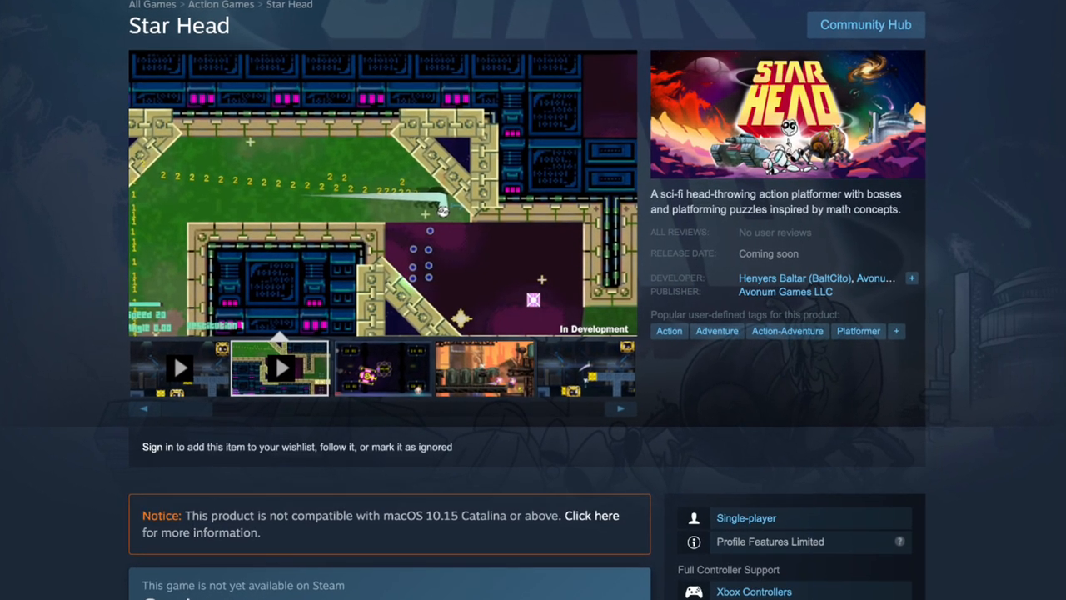
# Step: Scroll down to the snail sketch carrying green t and n marks
pyautogui.scroll(-3)
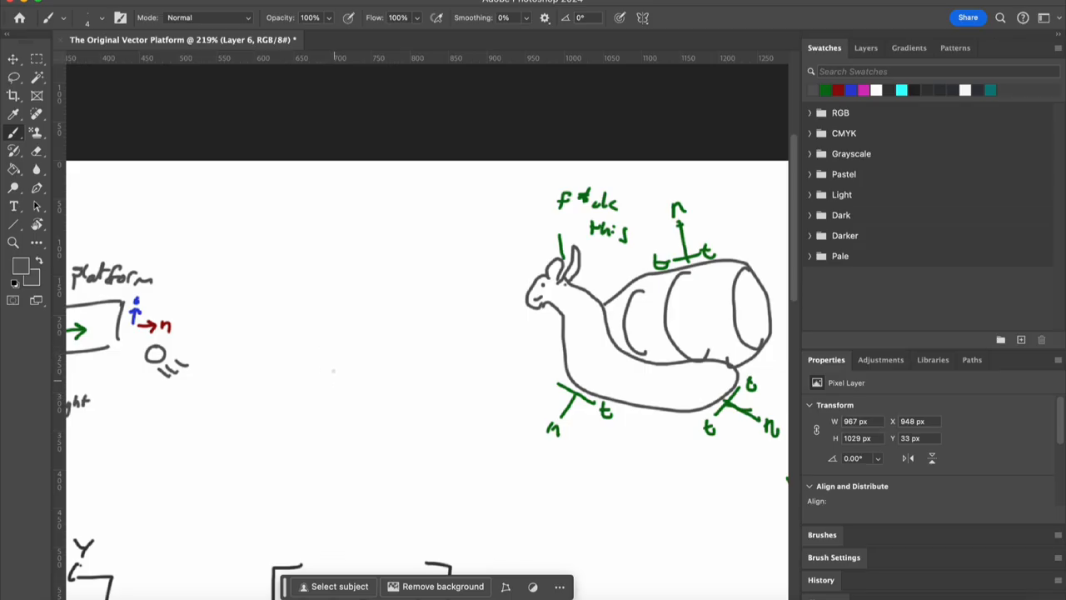
# Step: Sketch the curled-up snail, brush a green horizontal line across it, and add a vertical stroke
pyautogui.moveTo(320, 358); pyautogui.dragTo(331, 379)
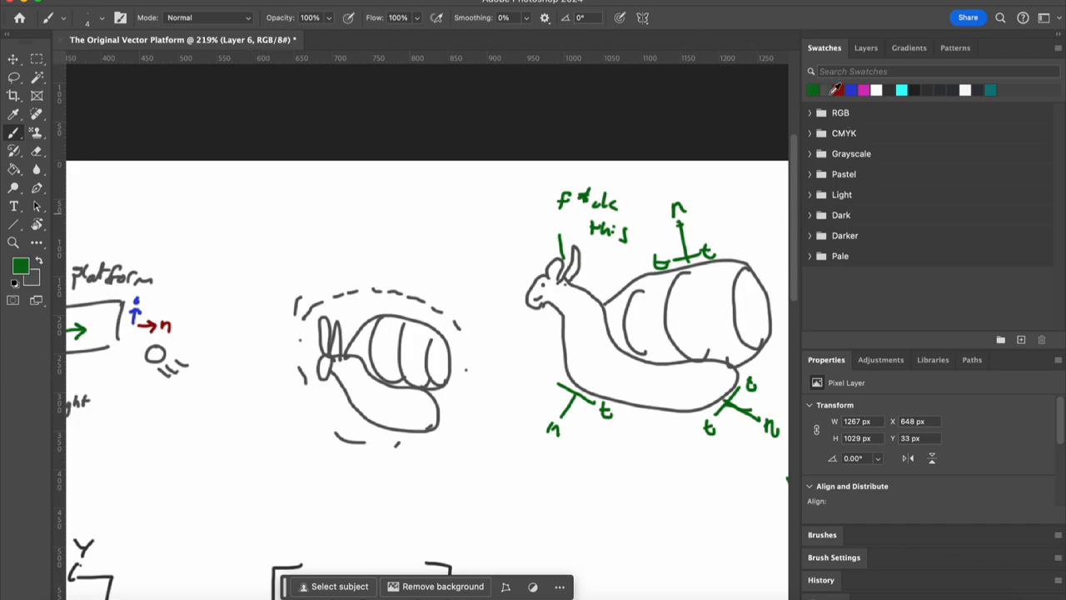
pyautogui.moveTo(259, 377); pyautogui.dragTo(354, 374)
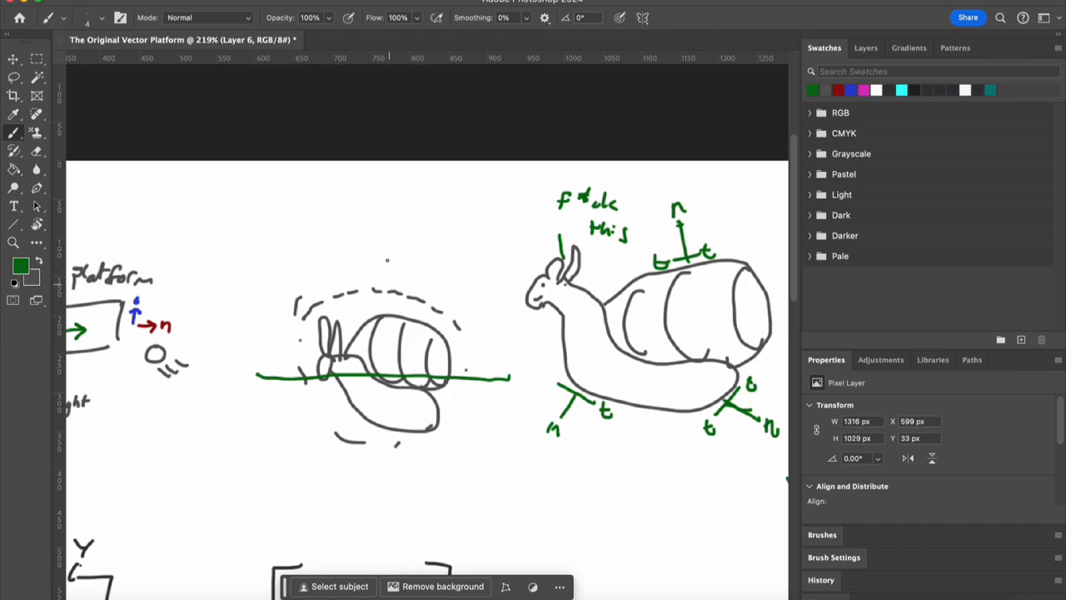
pyautogui.moveTo(380, 213); pyautogui.dragTo(379, 371)
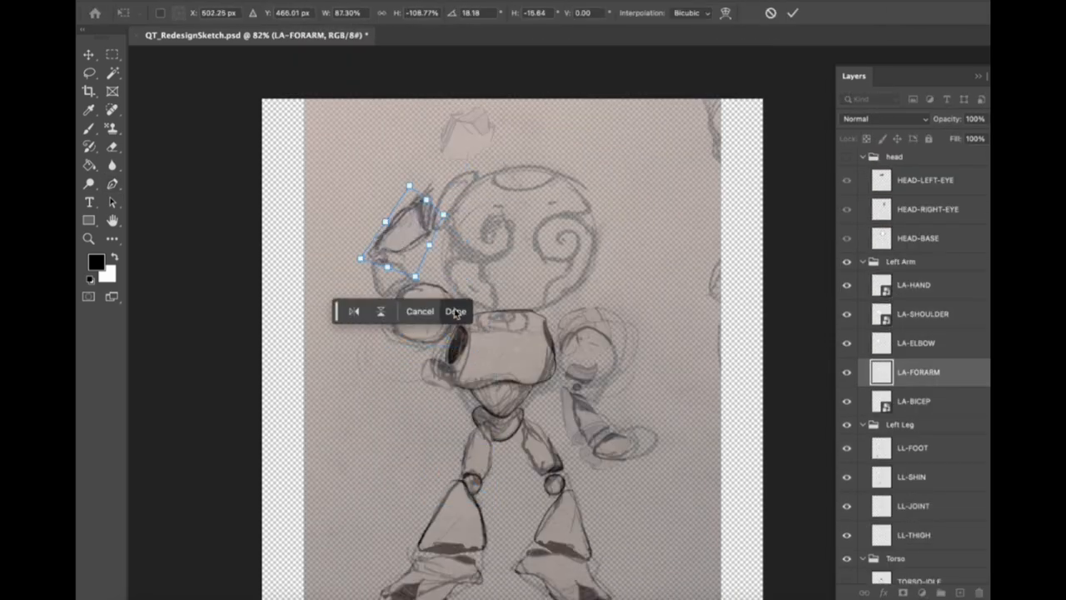
# Step: Commit the Free Transform on LA-FORARM to lock the forearm's new position
pyautogui.click(456, 311)
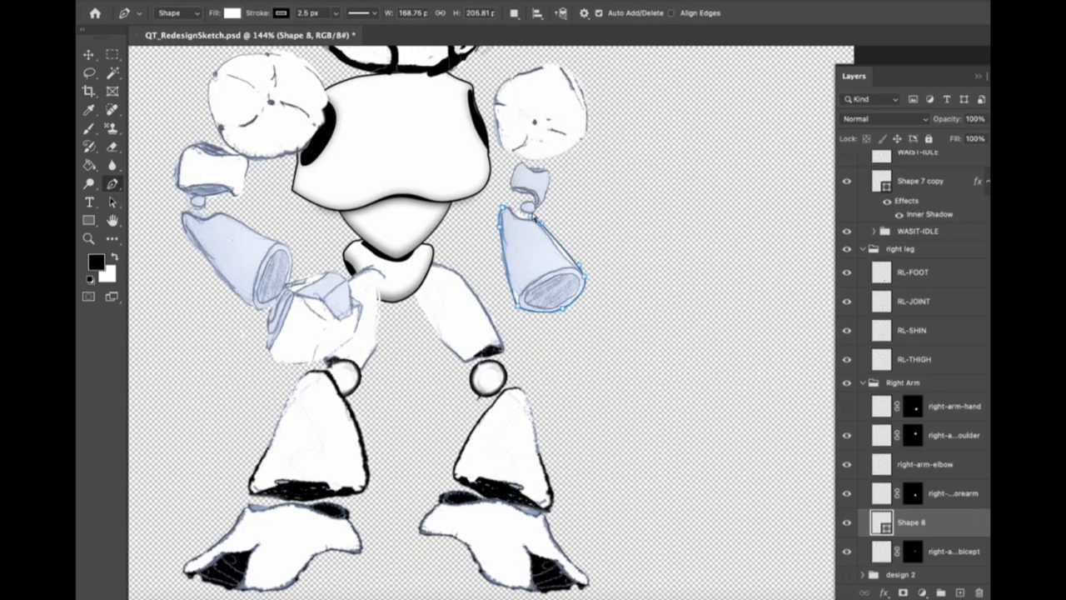